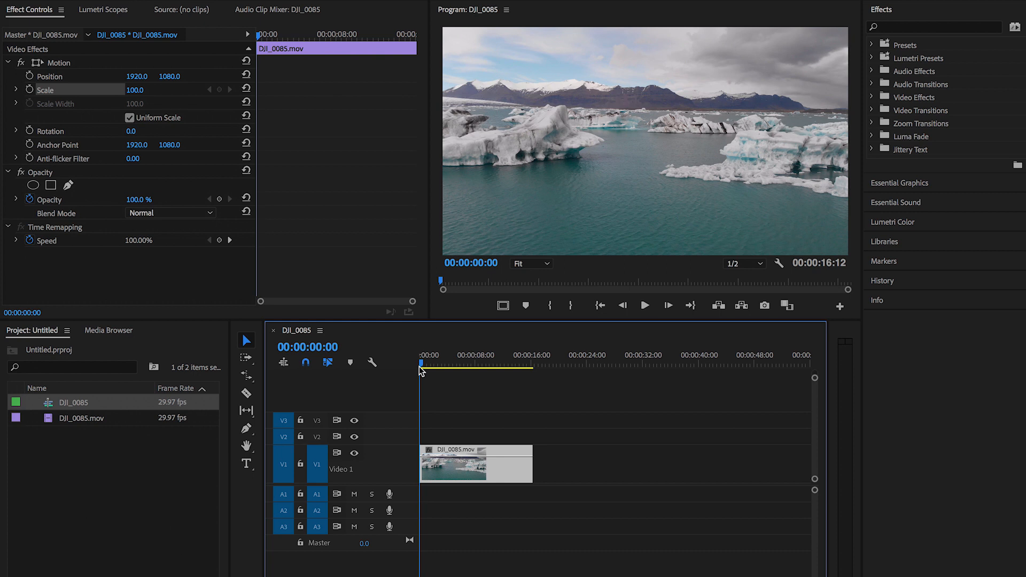
At the drone clip's first frame, set Scale to 150 with a keyframe.
{"action": "left_click", "coordinate": [437, 364]}
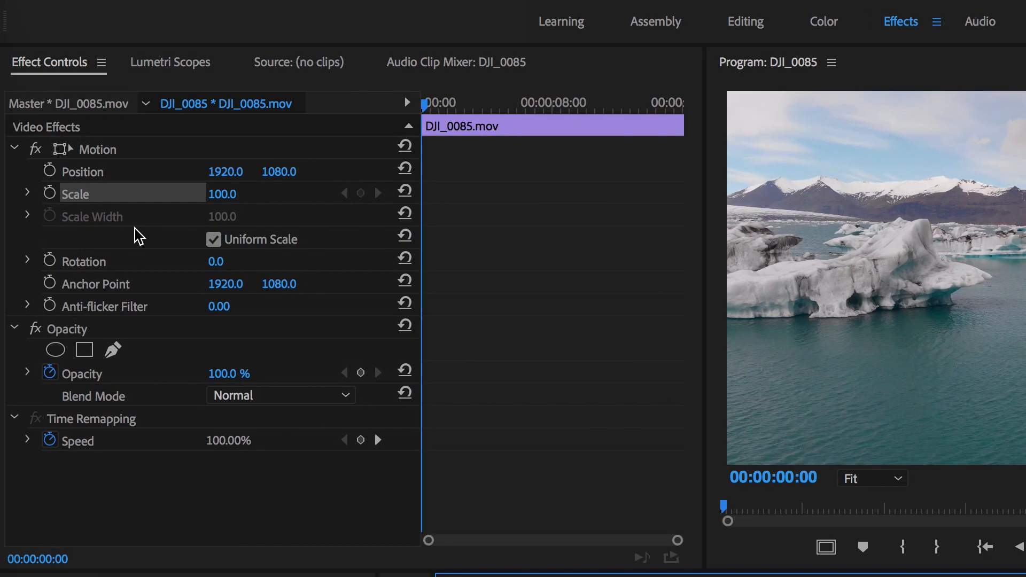
{"action": "mouse_move", "coordinate": [85, 205]}
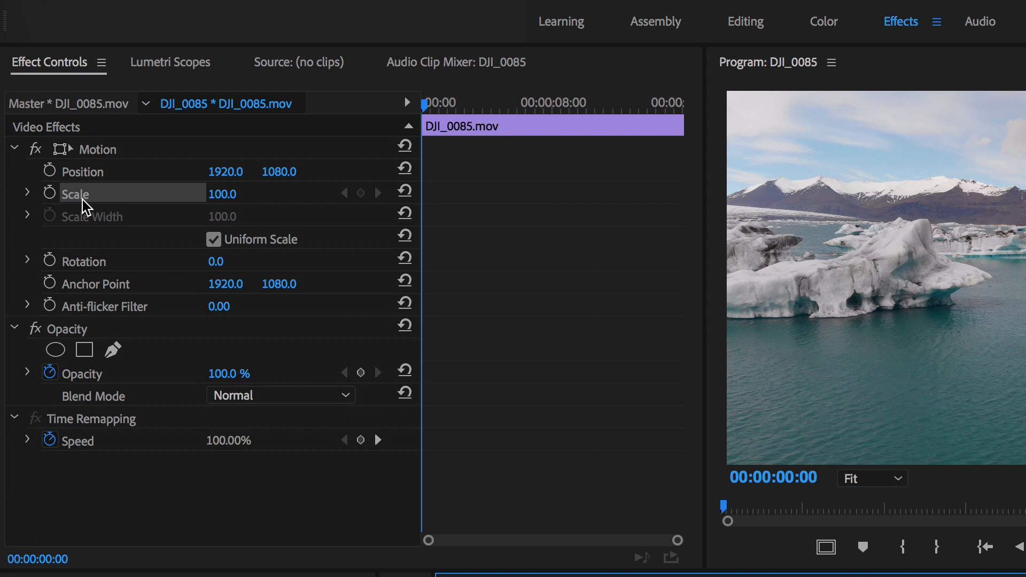
{"action": "mouse_move", "coordinate": [50, 193]}
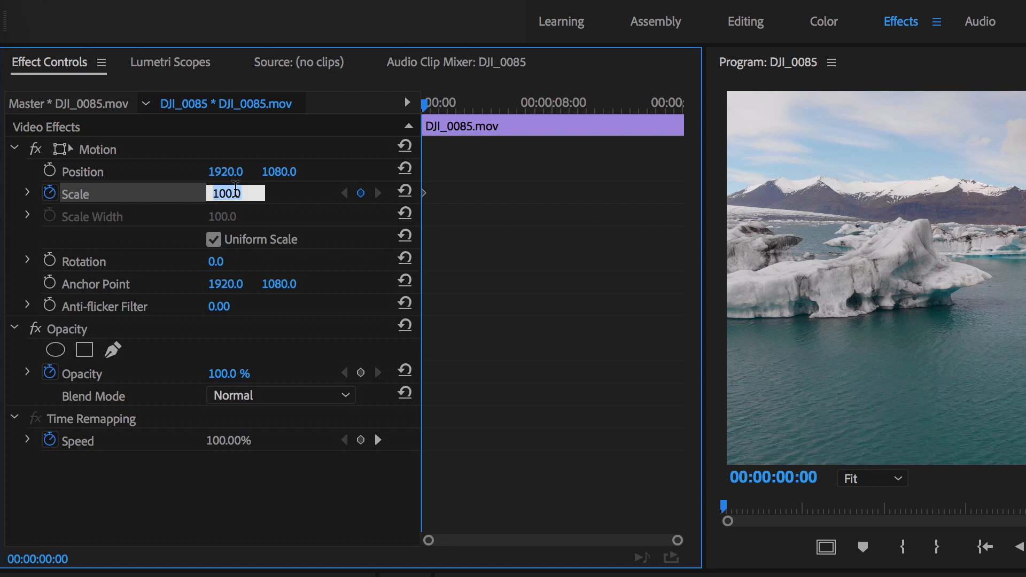
{"action": "type", "text": "150.0"}
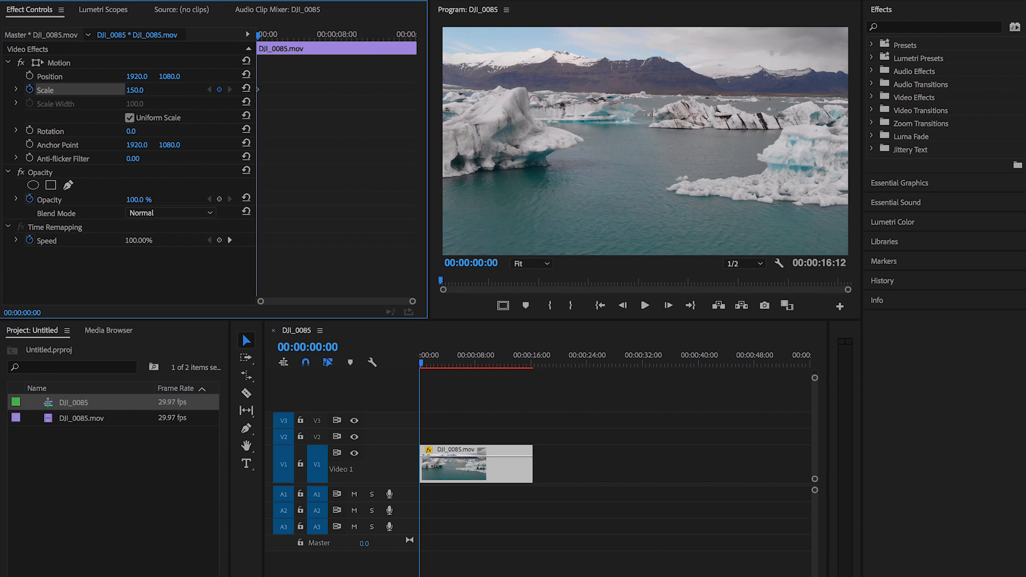
{"action": "mouse_move", "coordinate": [443, 292]}
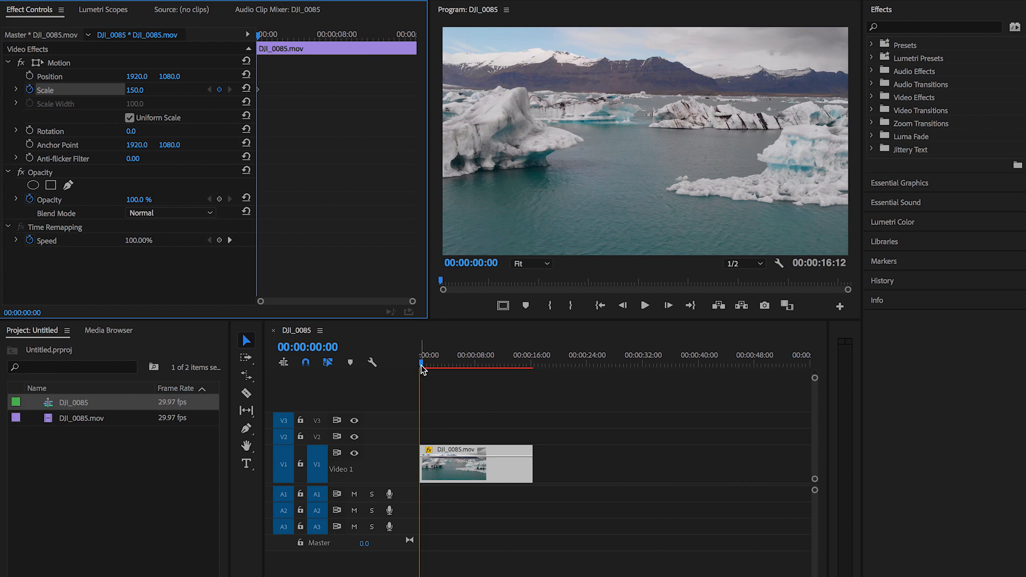
At the clip's last frame, add a Scale keyframe with value 100.
{"action": "left_click", "coordinate": [518, 364]}
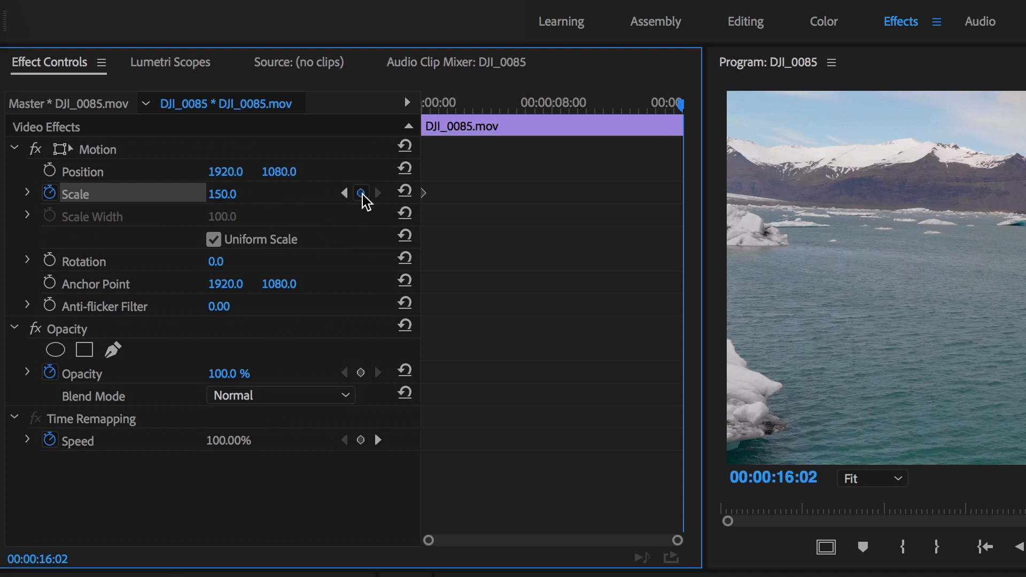
{"action": "left_click", "coordinate": [361, 192]}
{"action": "type", "text": "1"}
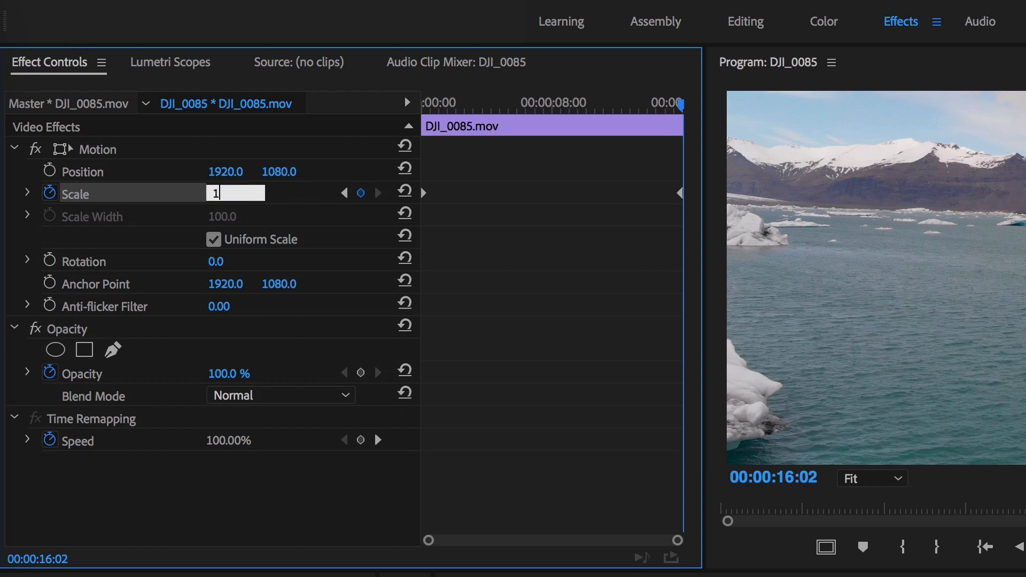
{"action": "type", "text": "00"}
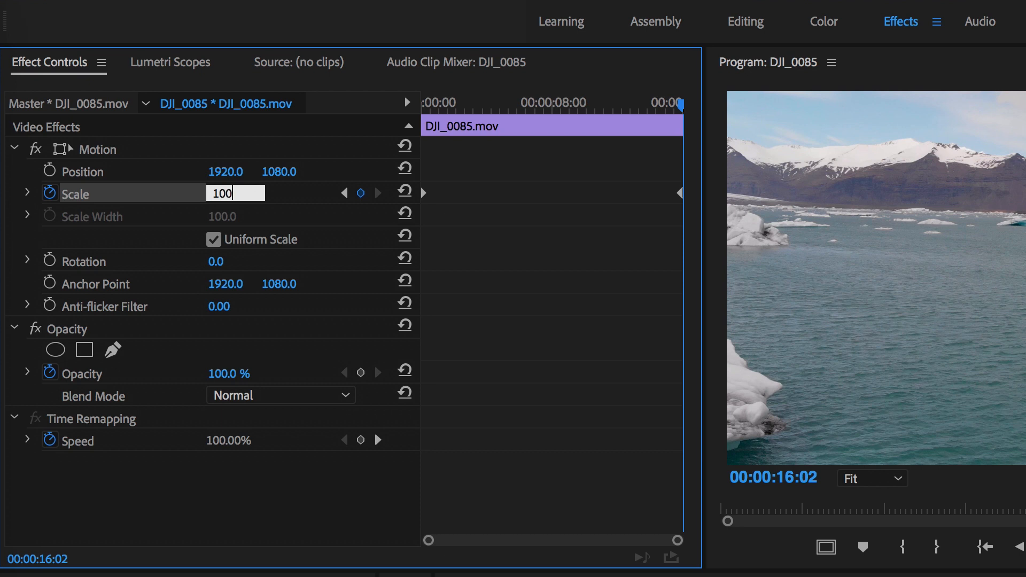
{"action": "type", "text": "150"}
{"action": "key", "text": "Return"}
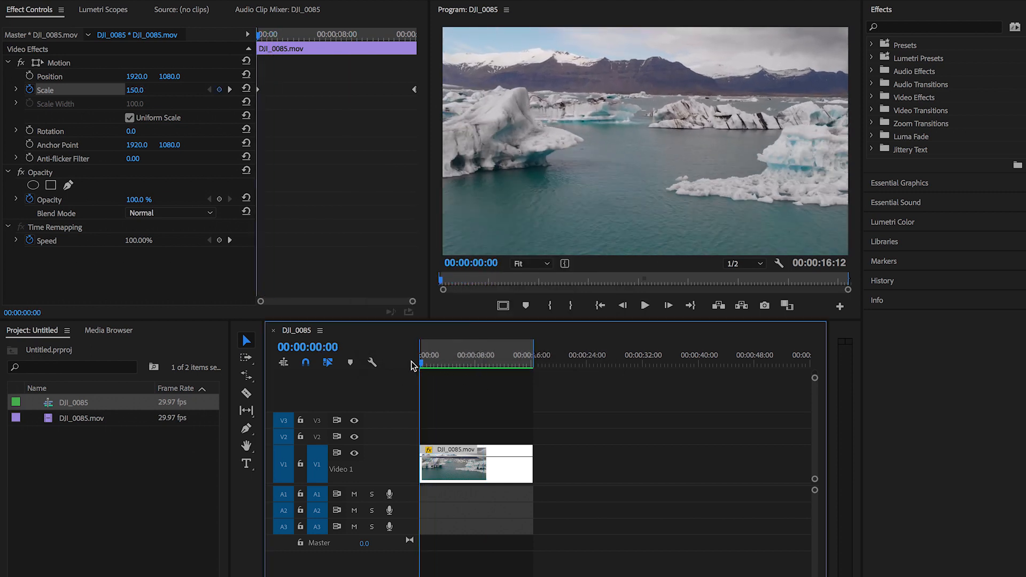
Select the DJI_0085 drone clip on the timeline to change its speed to about 150%.
{"action": "left_click", "coordinate": [644, 306]}
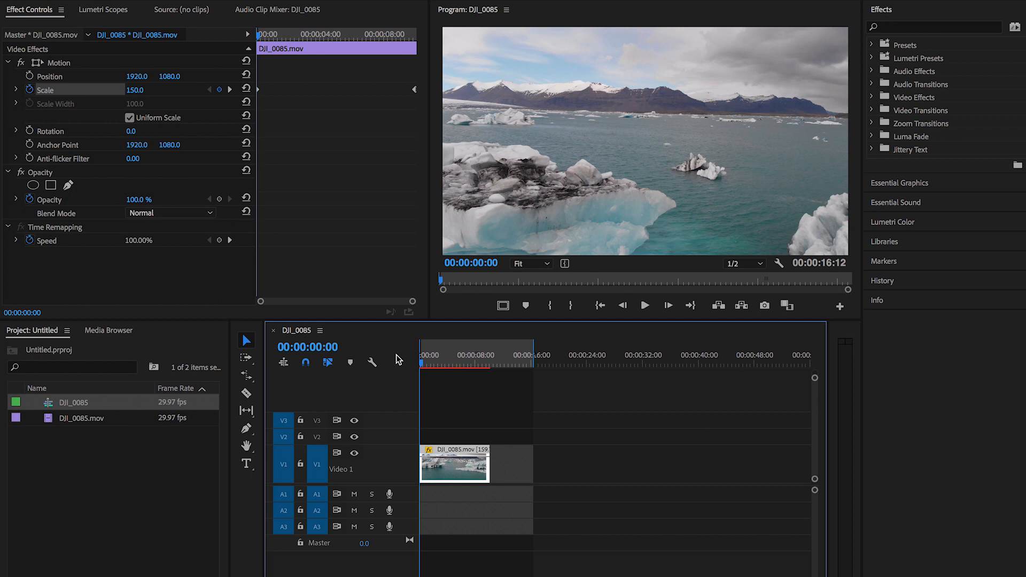
Play the sped-up iceberg clip from the start to preview the zoom-out.
{"action": "left_click", "coordinate": [644, 305]}
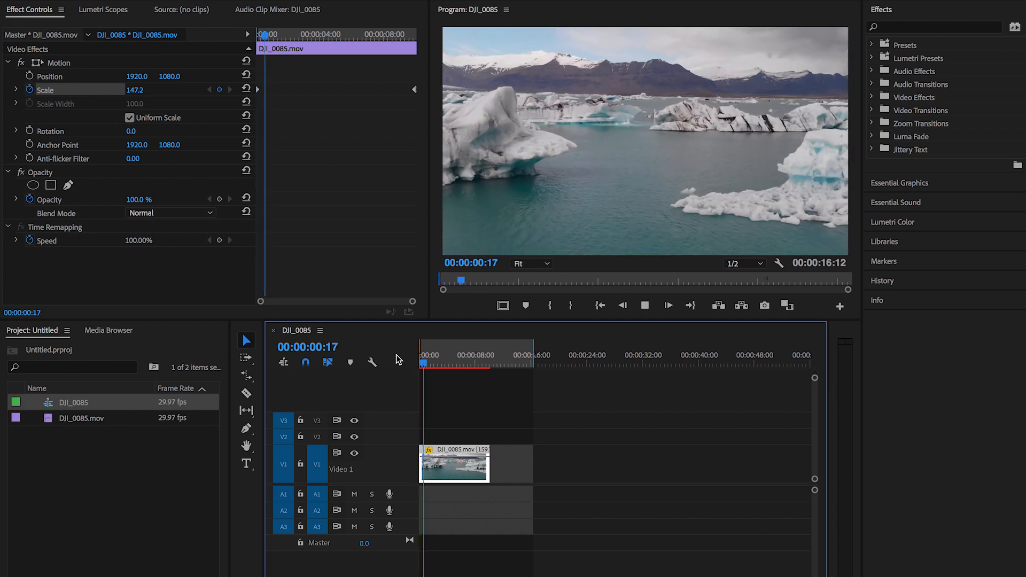